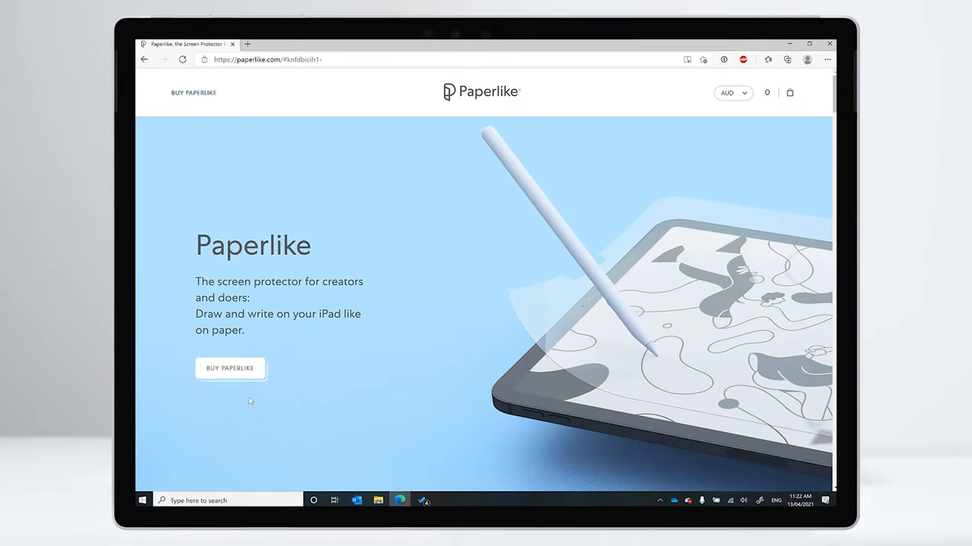
Go from the homepage hero's 'Buy Paperlike' to the $59.99 Screen Protector for iPad page
click(231, 369)
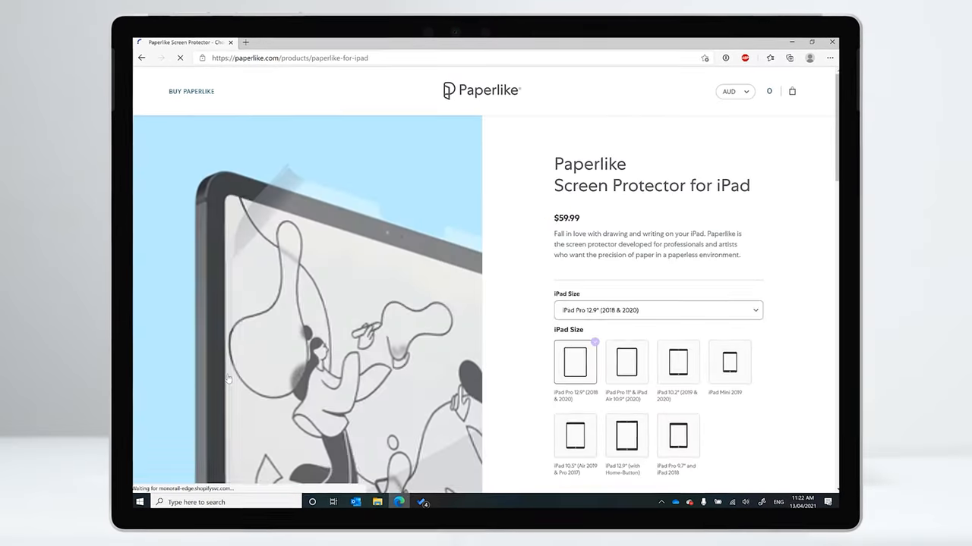